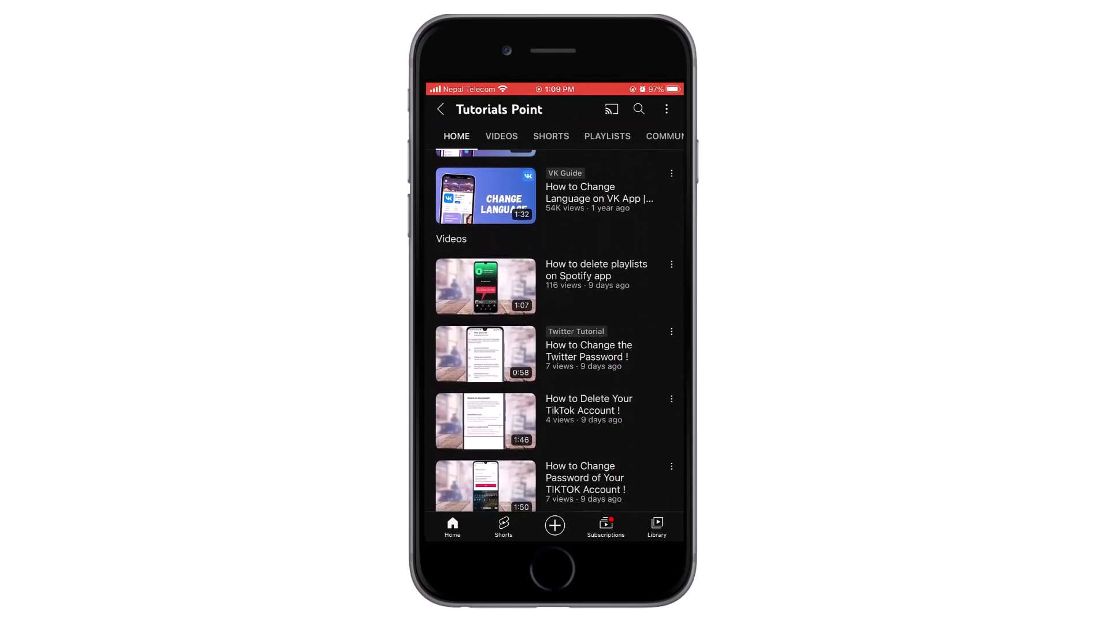
# Step: Scroll down the Settings app list until the Passwords entry appears
pyautogui.scroll(-3)
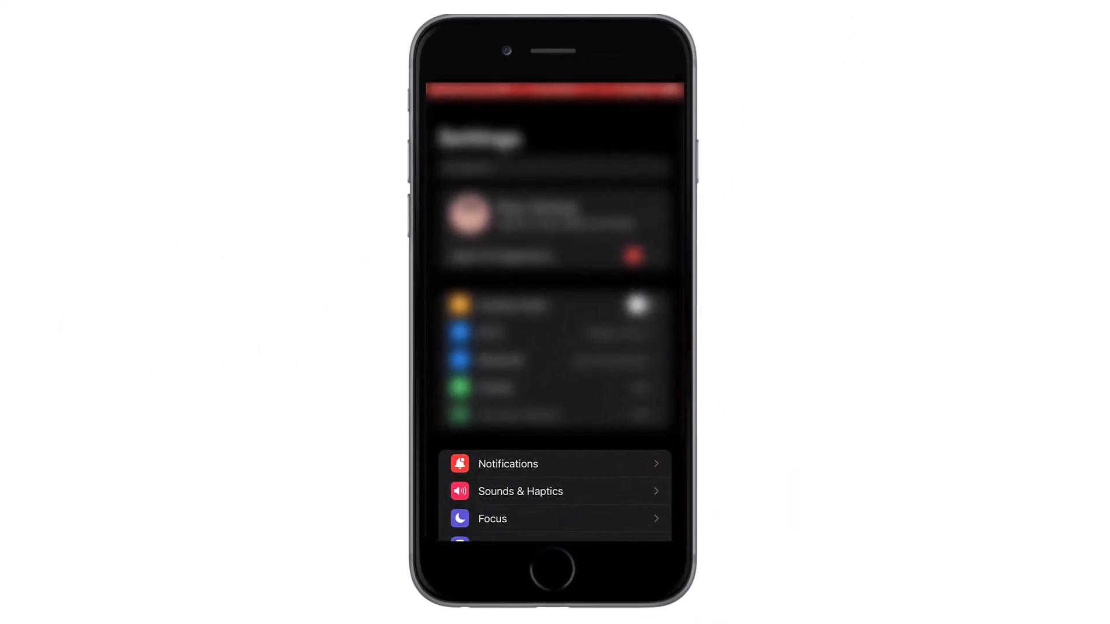
pyautogui.scroll(-3)
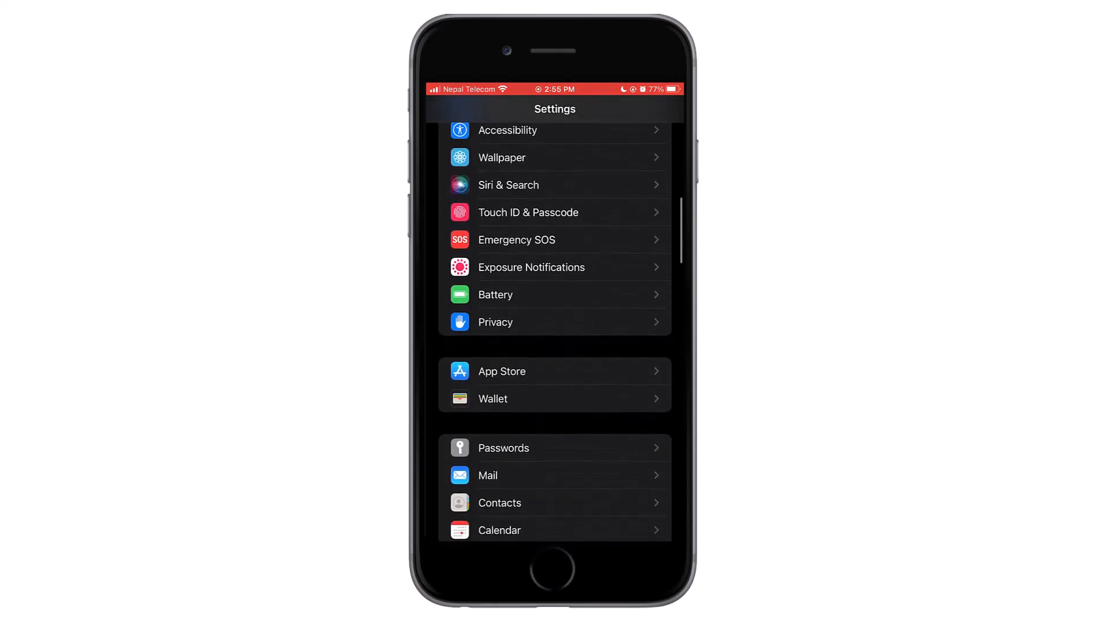
pyautogui.scroll(-3)
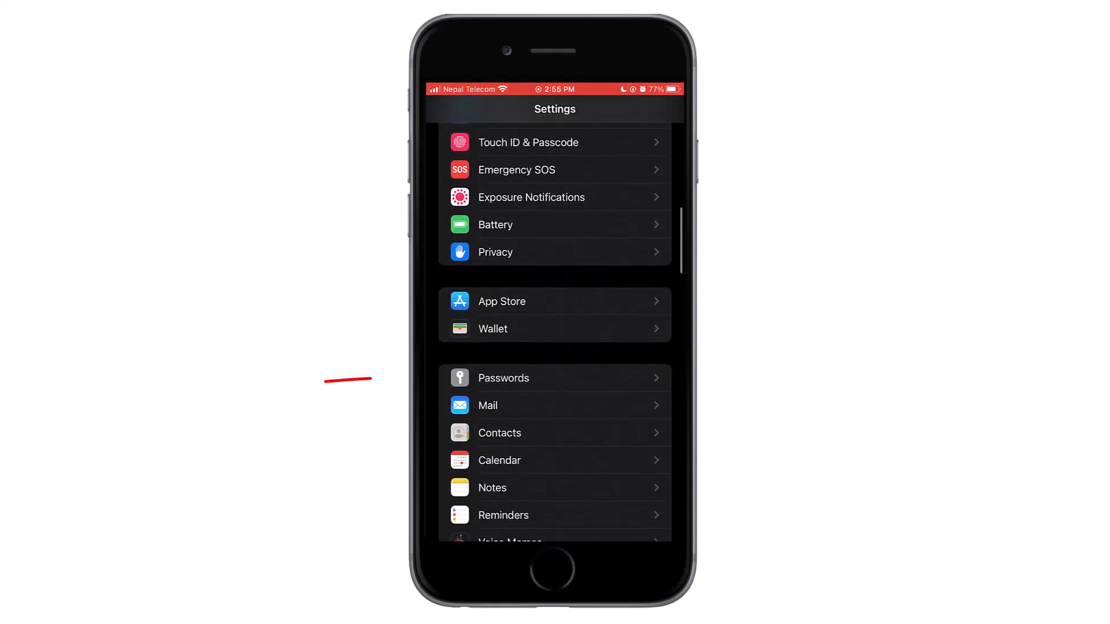
# Step: Open Passwords and authenticate to reveal the alphabetical saved passwords list
pyautogui.click(504, 378)
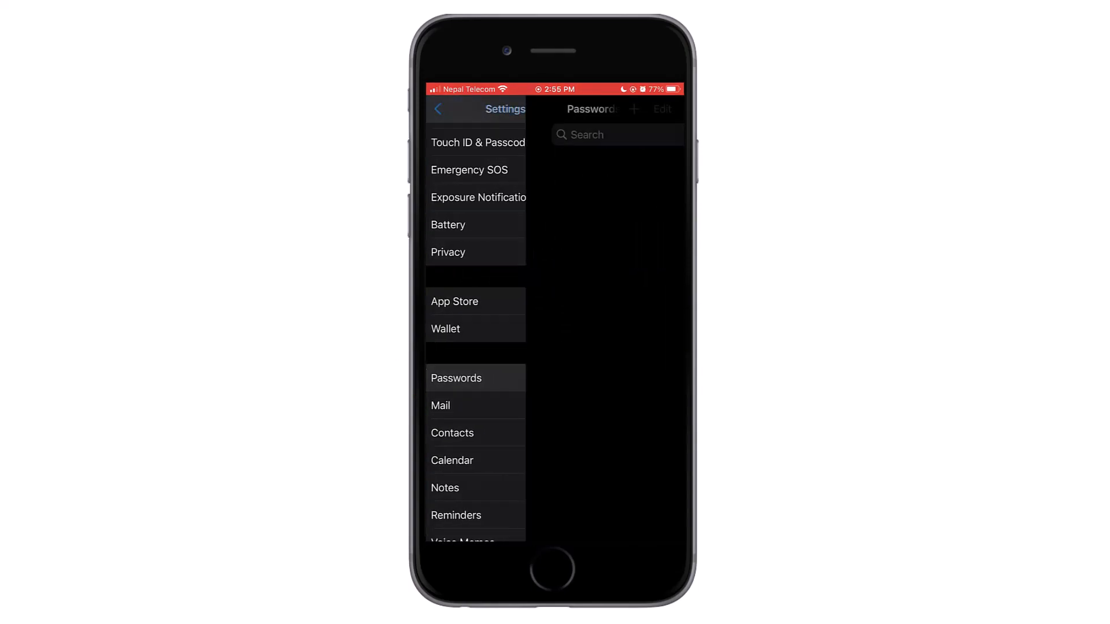
pyautogui.click(456, 378)
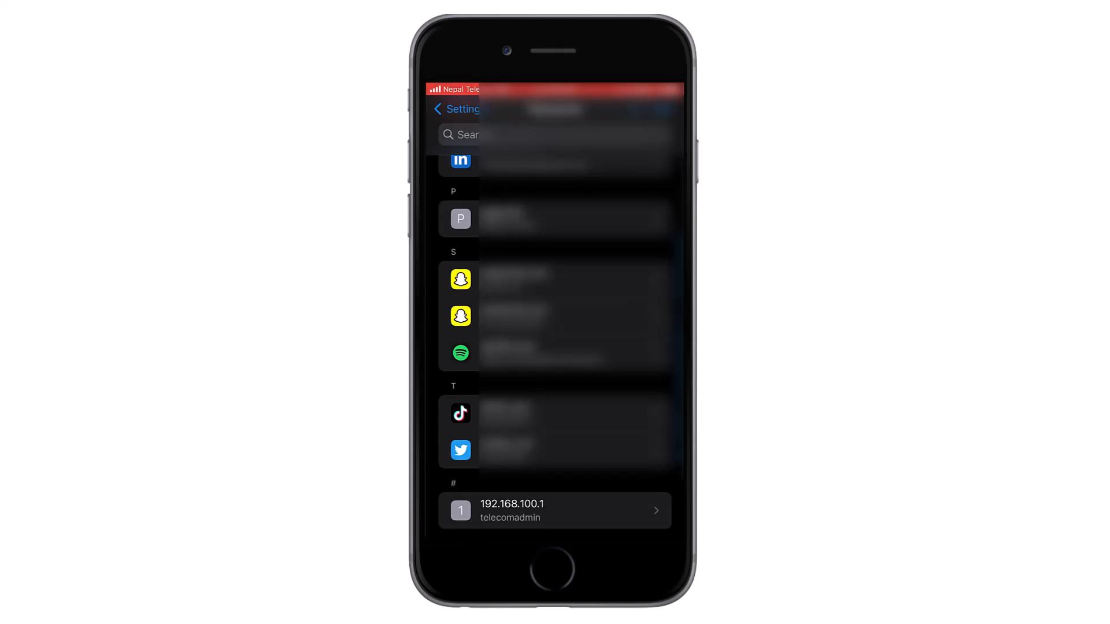
# Step: Return to YouTube showing the Tutorials Point channel's home page
pyautogui.click(555, 510)
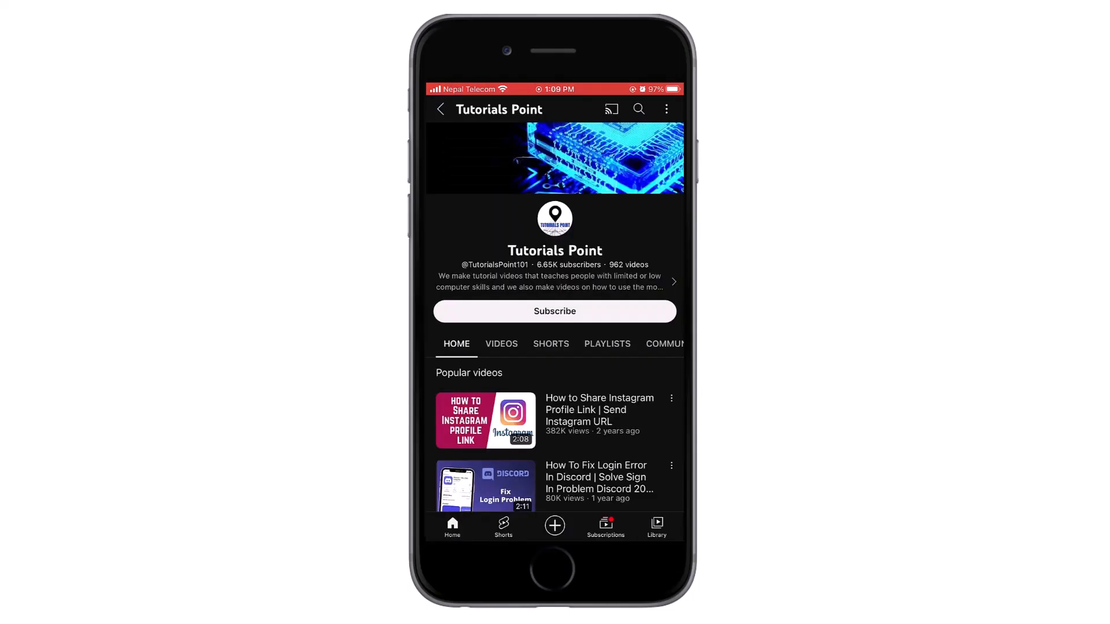
# Step: Subscribe to Tutorials Point and set channel notifications to All
pyautogui.scroll(-3)
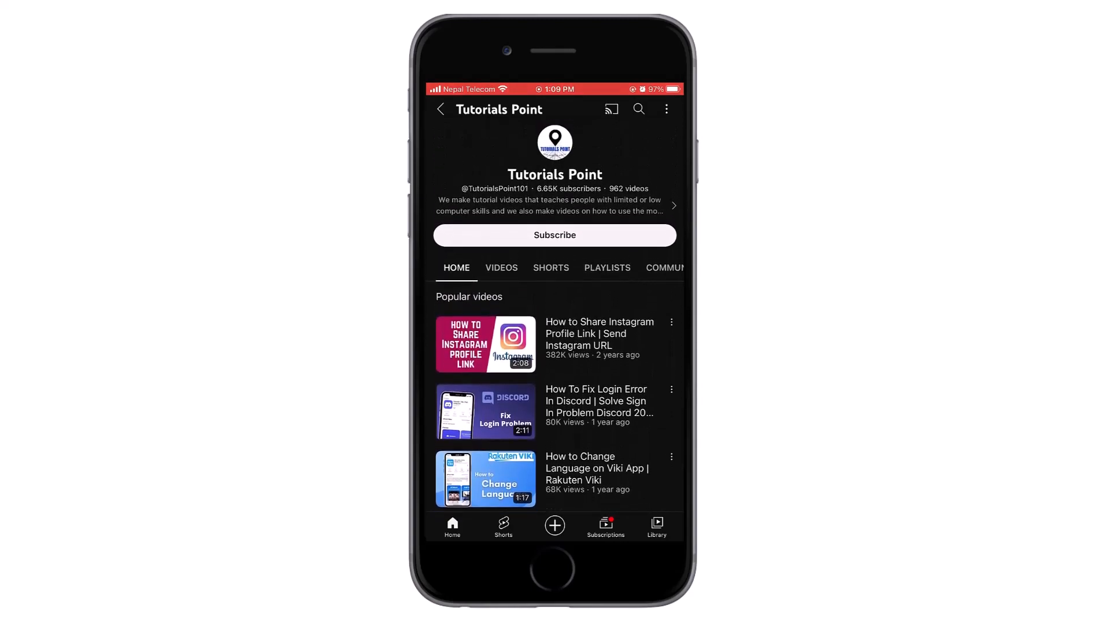
pyautogui.click(554, 235)
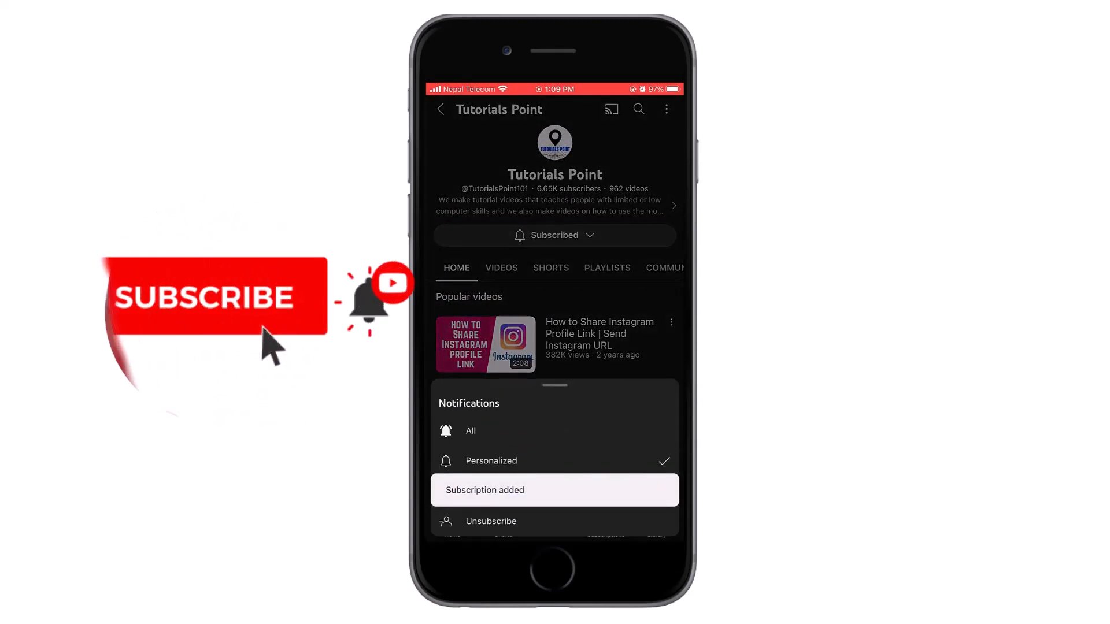
pyautogui.click(470, 431)
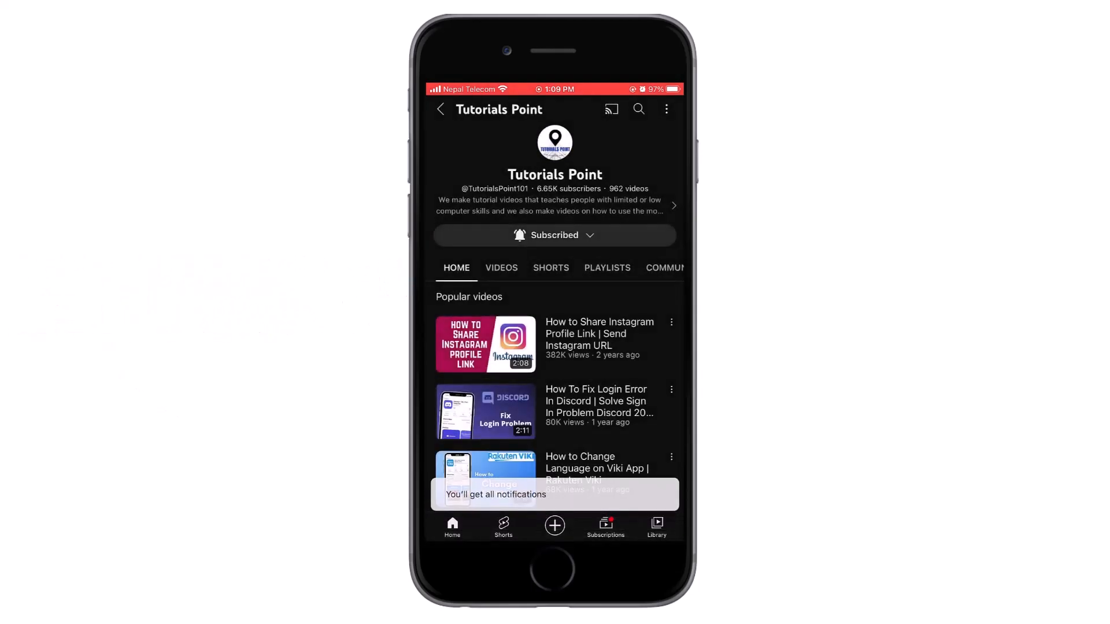